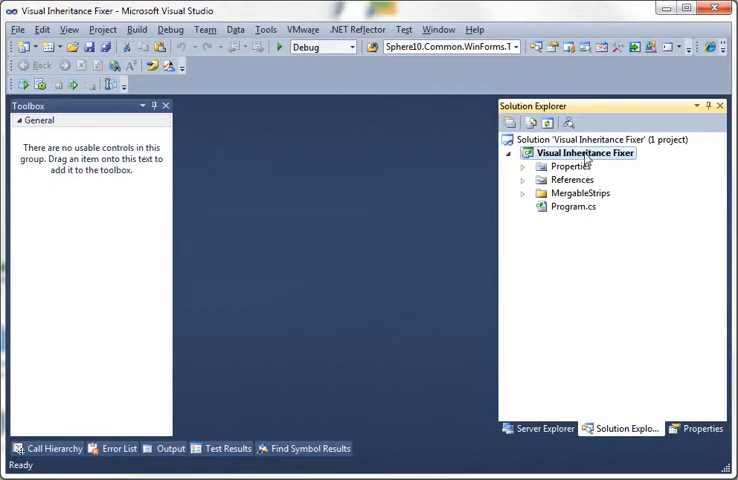
# Add a new item to the project from its context menu.
pyautogui.rightClick(586, 152)
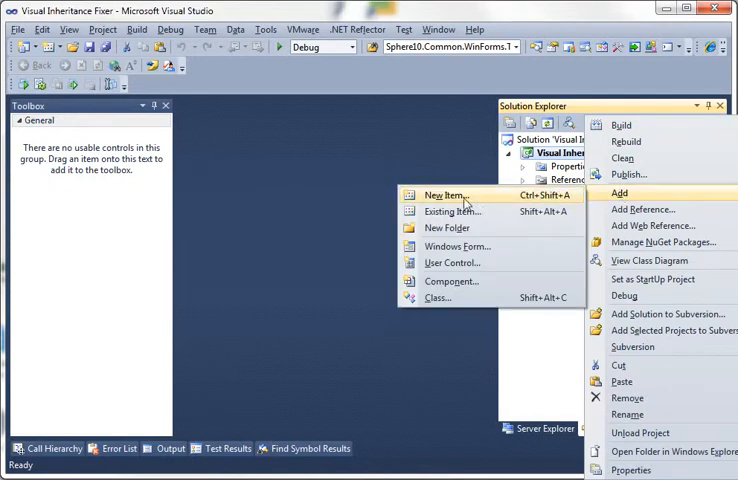
pyautogui.click(446, 195)
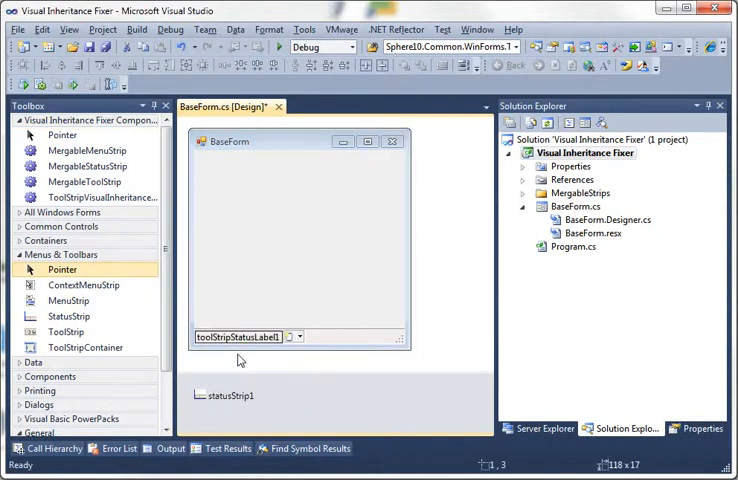
# Add a progress bar to BaseForm's status strip with value 90.
pyautogui.click(294, 337)
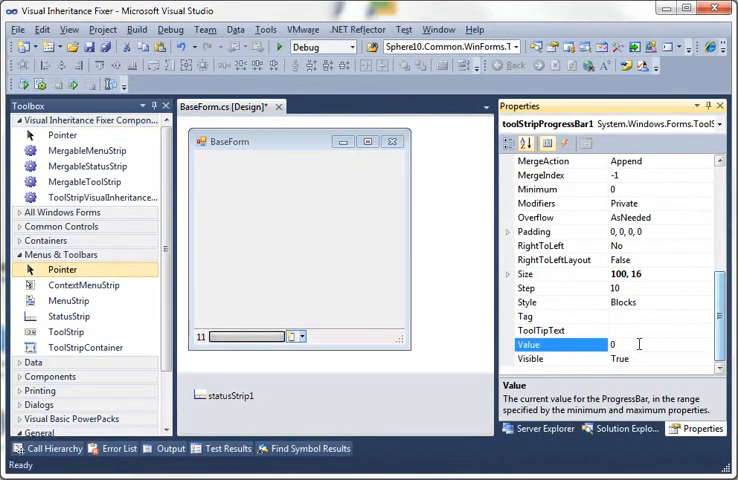
pyautogui.write('90')
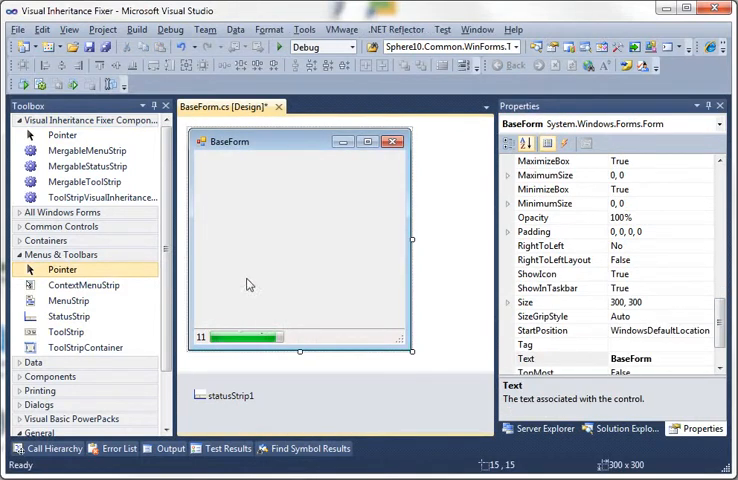
pyautogui.moveTo(232, 157)
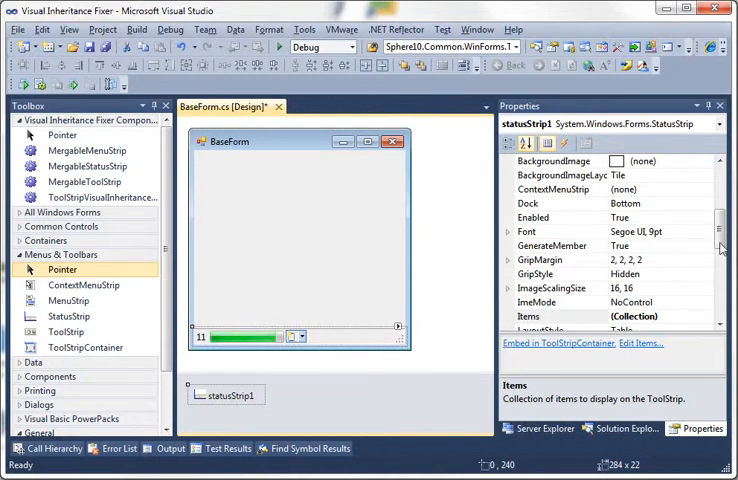
# Set statusStrip1's Modifiers to Protected and return to Solution Explorer.
pyautogui.scroll(-3)
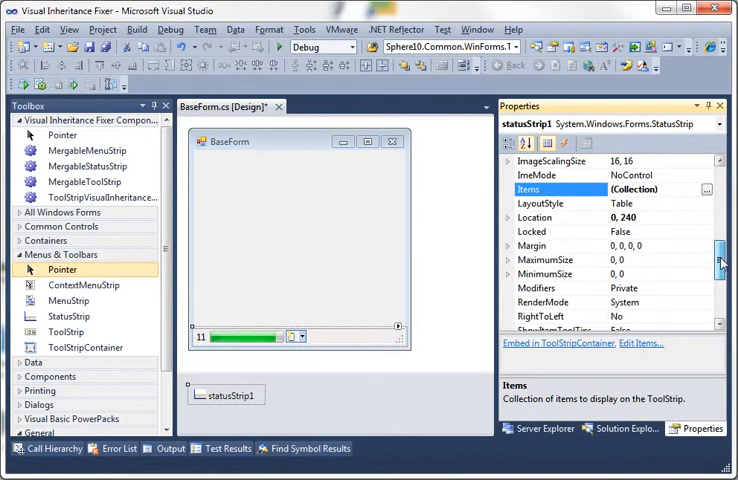
pyautogui.click(705, 259)
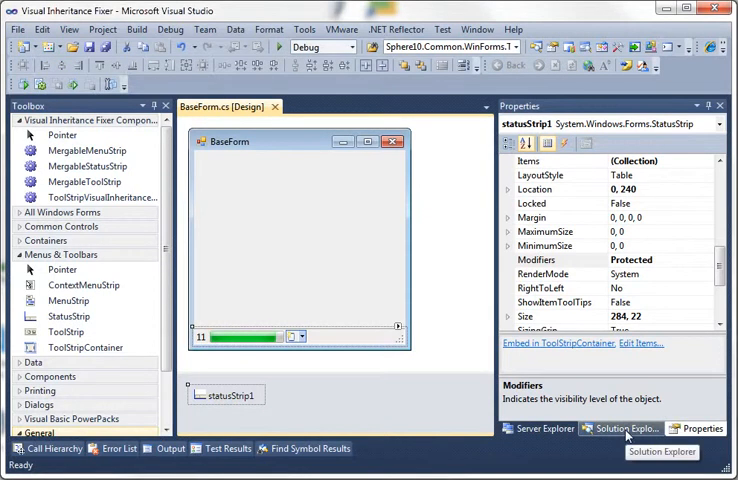
pyautogui.click(622, 428)
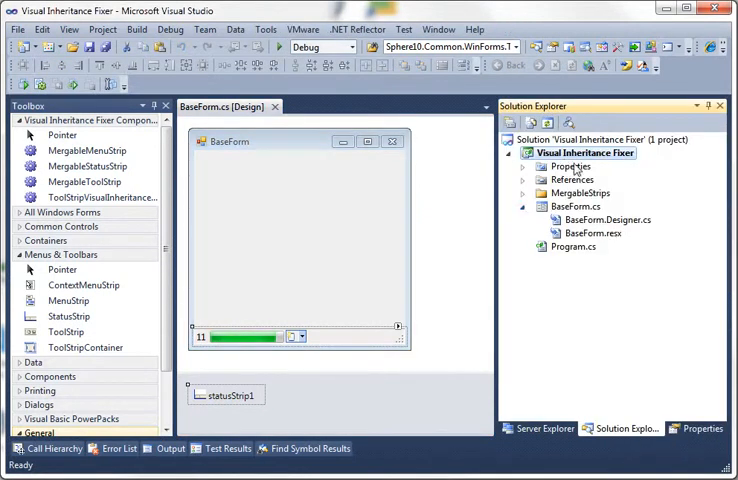
# Add an Inherited Form named SubForm, choosing BaseForm in the Inheritance Picker.
pyautogui.rightClick(582, 152)
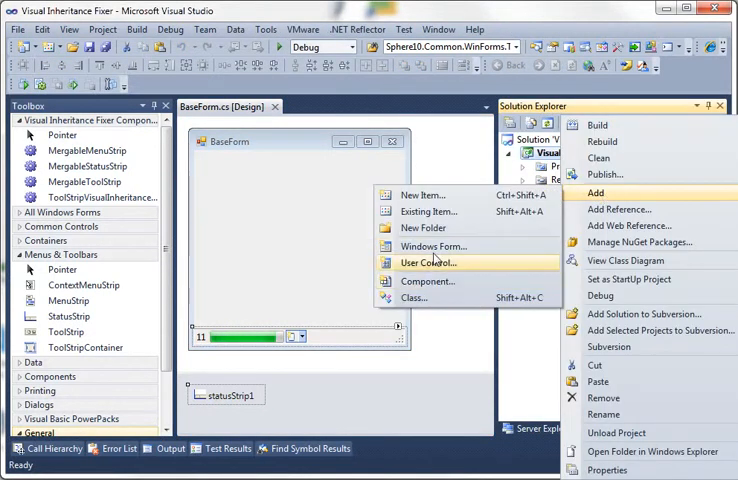
pyautogui.click(424, 194)
pyautogui.write('SubForm.cs')
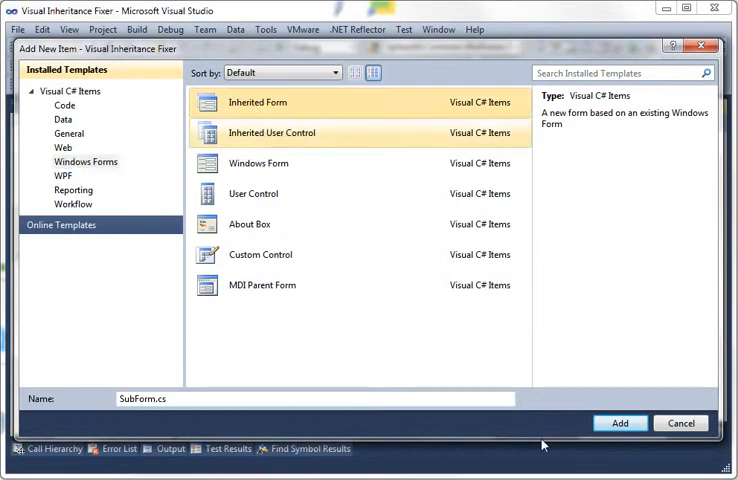
pyautogui.click(619, 423)
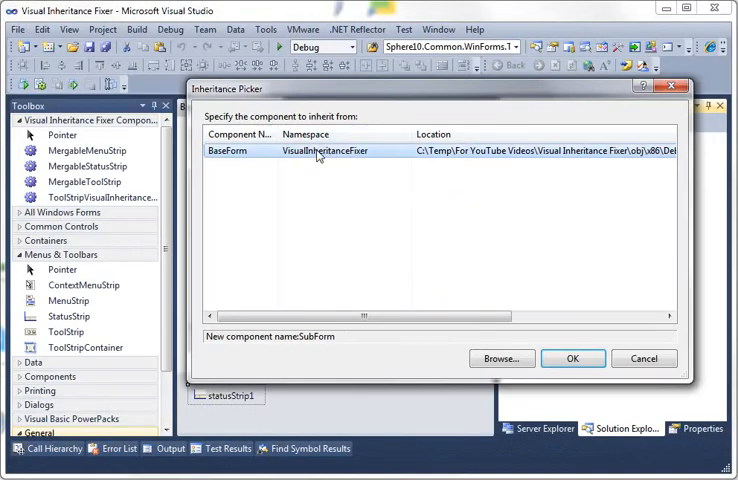
pyautogui.click(572, 358)
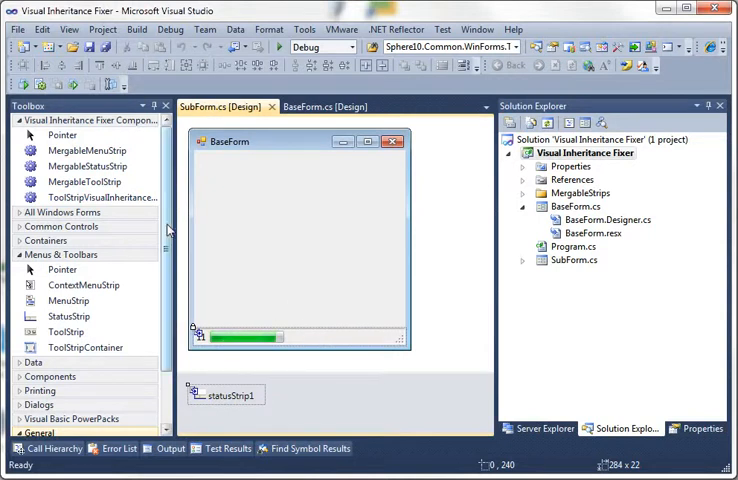
# Place a MergableStatusStrip on SubForm and add a StatusLabel to it.
pyautogui.click(85, 166)
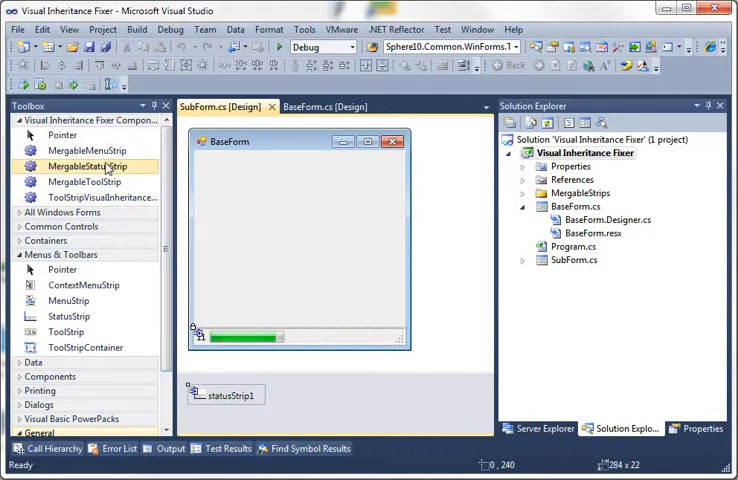
pyautogui.moveTo(90, 166)
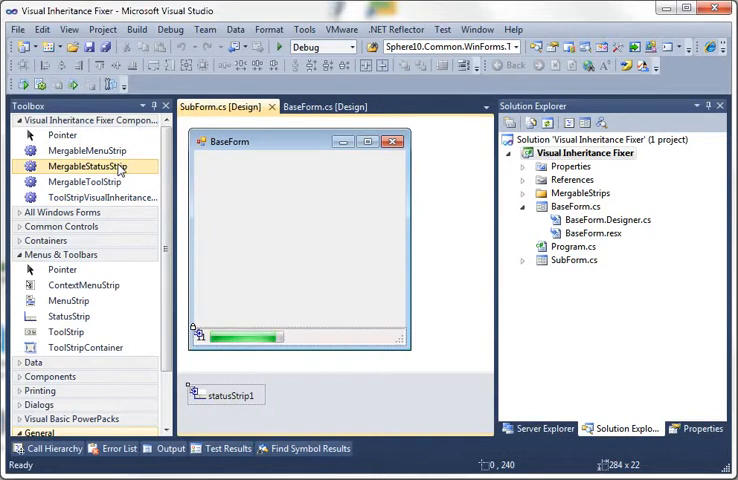
pyautogui.moveTo(89, 166)
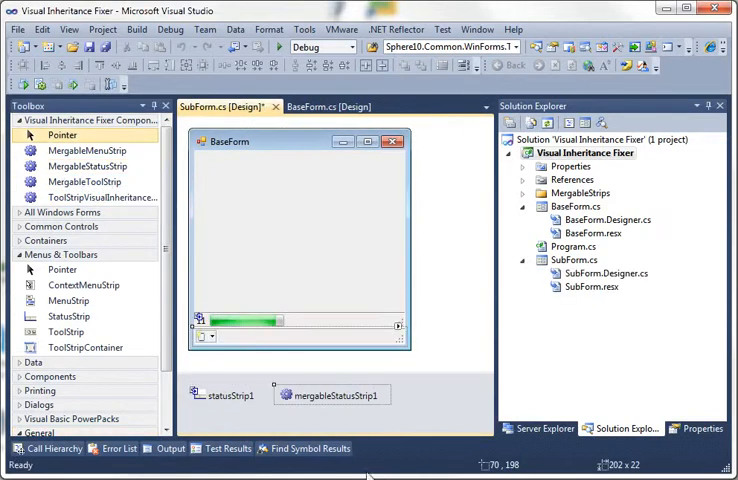
pyautogui.rightClick(210, 320)
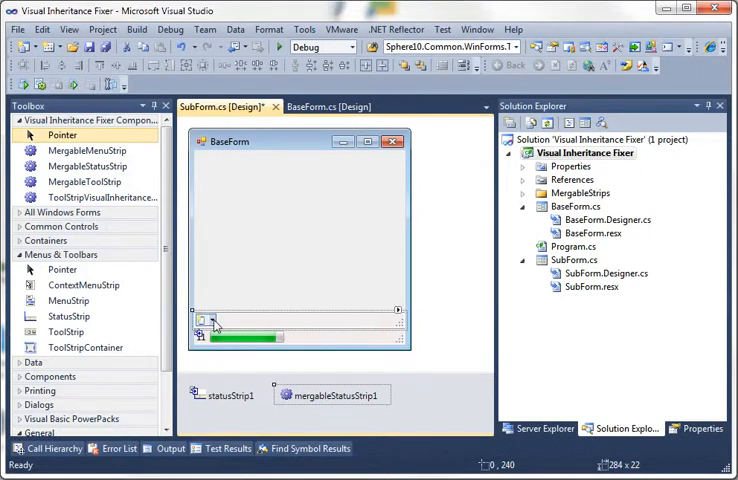
pyautogui.click(207, 320)
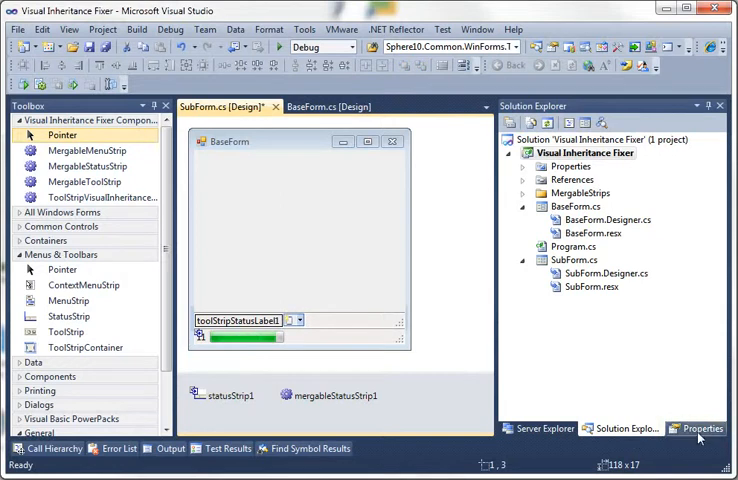
# Set the labels' MergeAction to Insert, their text, and MergeIndex 0.
pyautogui.click(698, 428)
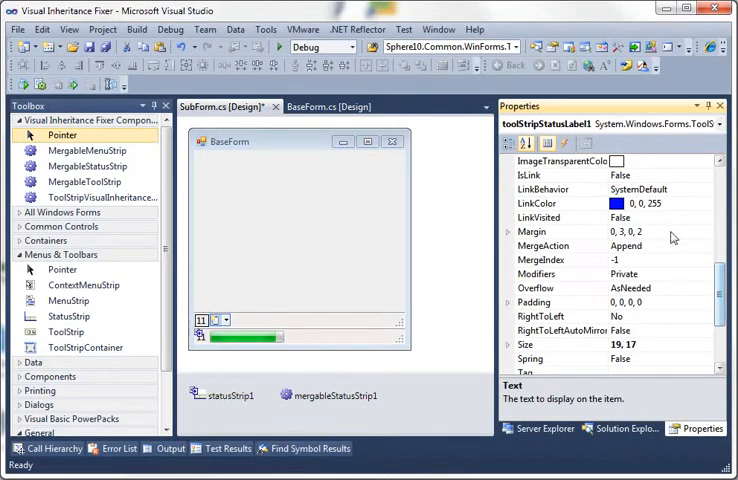
pyautogui.click(706, 245)
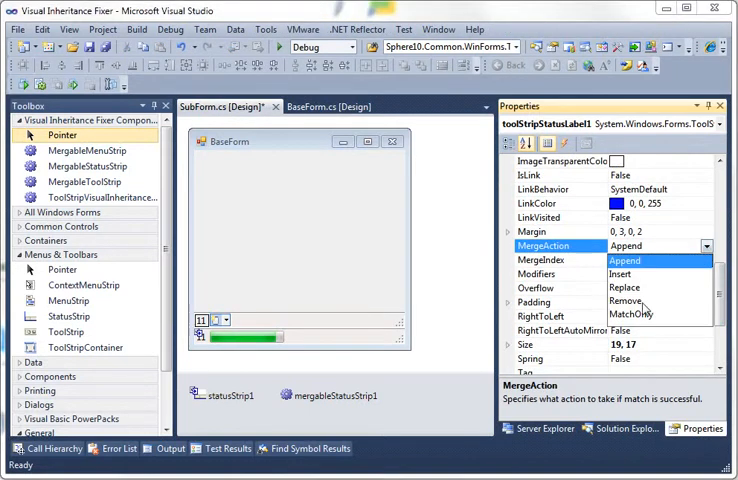
pyautogui.click(628, 301)
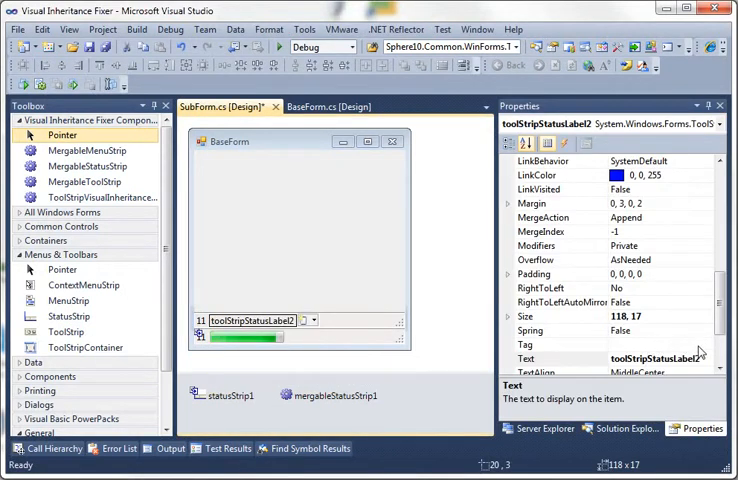
pyautogui.click(550, 358)
pyautogui.write('1')
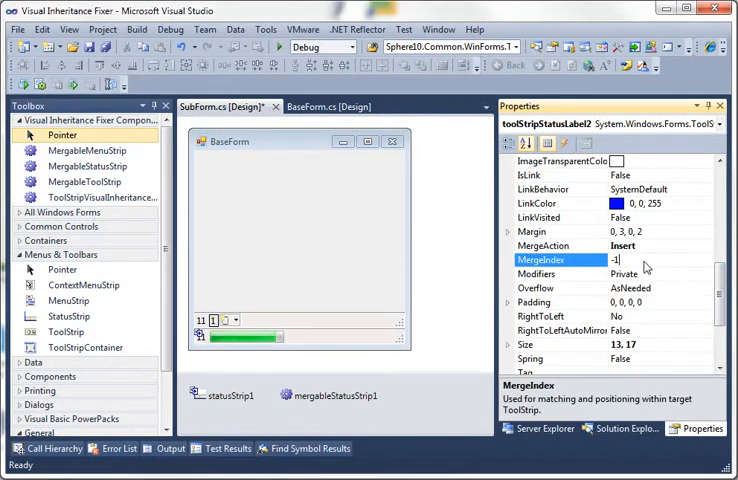
pyautogui.write('0')
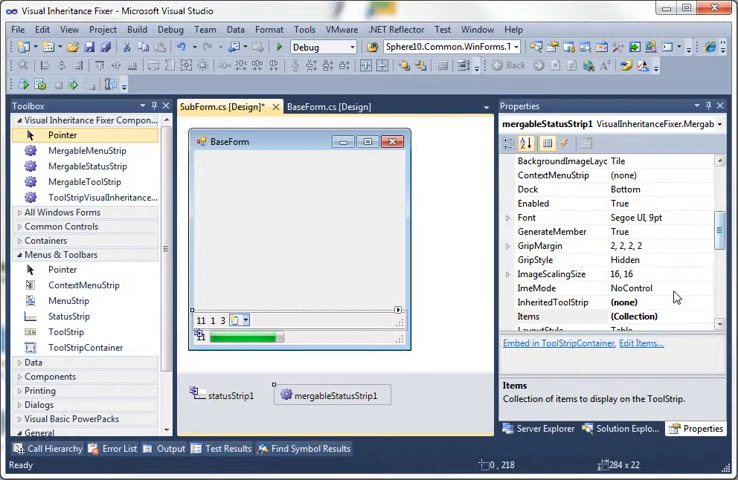
# Set mergableStatusStrip1's InheritedToolStrip to statusStrip1 and save SubForm.
pyautogui.click(708, 302)
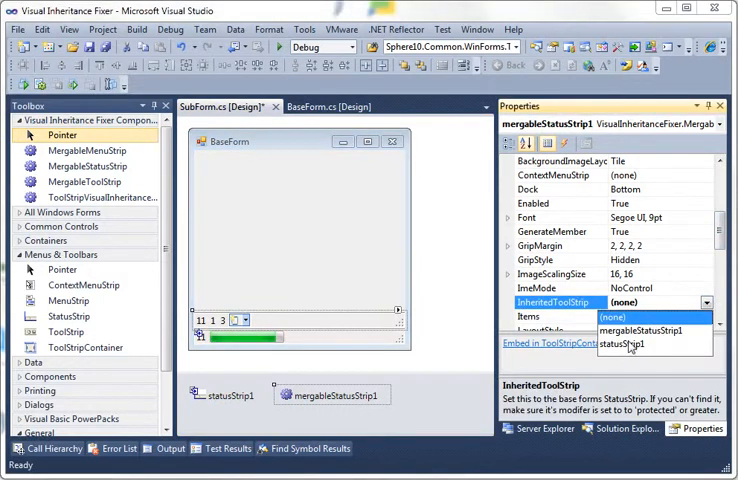
pyautogui.click(625, 344)
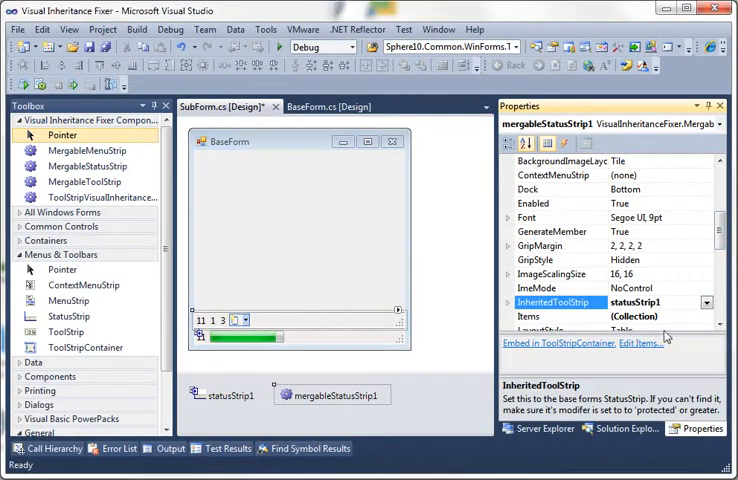
pyautogui.press('ctrl+s')
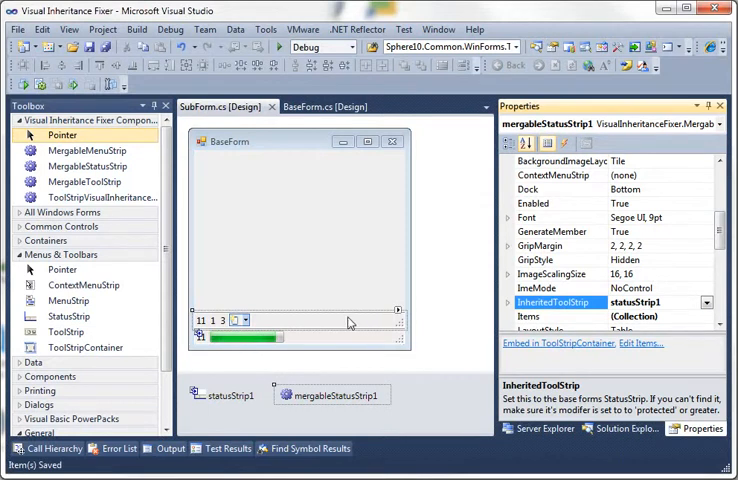
pyautogui.moveTo(246, 257)
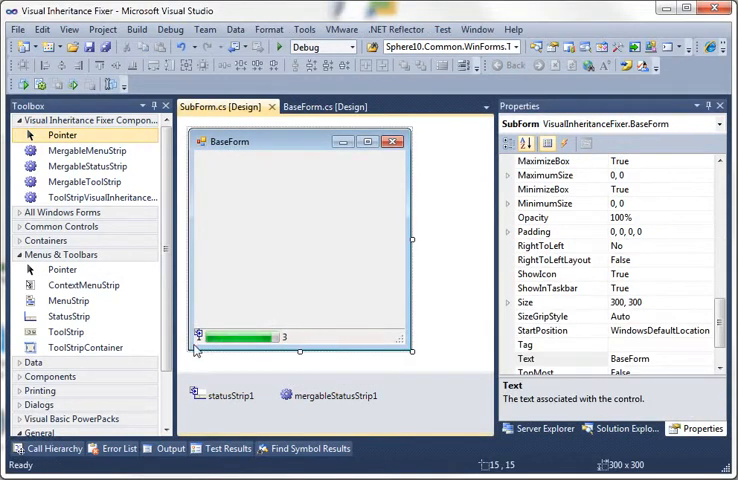
pyautogui.moveTo(302, 348)
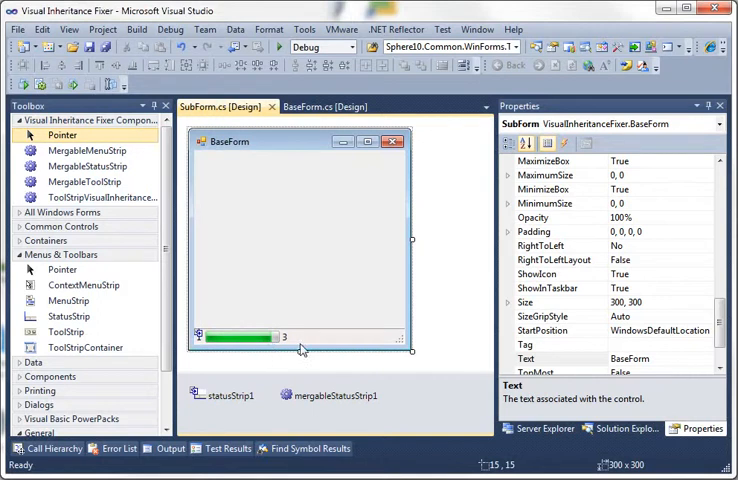
pyautogui.moveTo(298, 271)
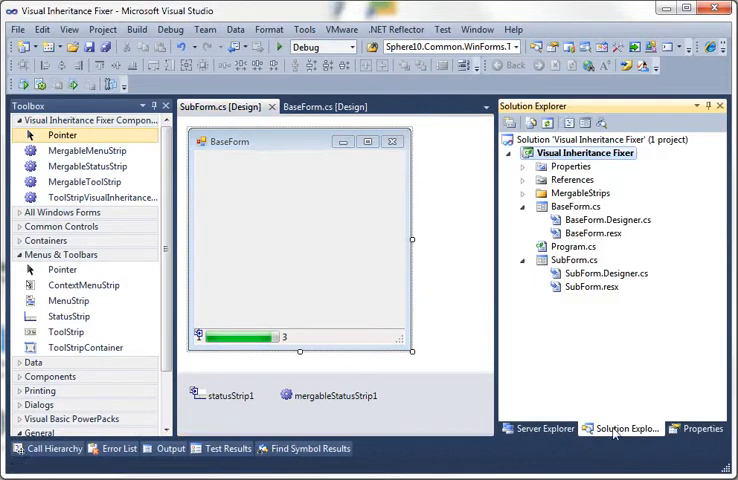
# Open Program.cs from Solution Explorer in the code editor.
pyautogui.doubleClick(574, 246)
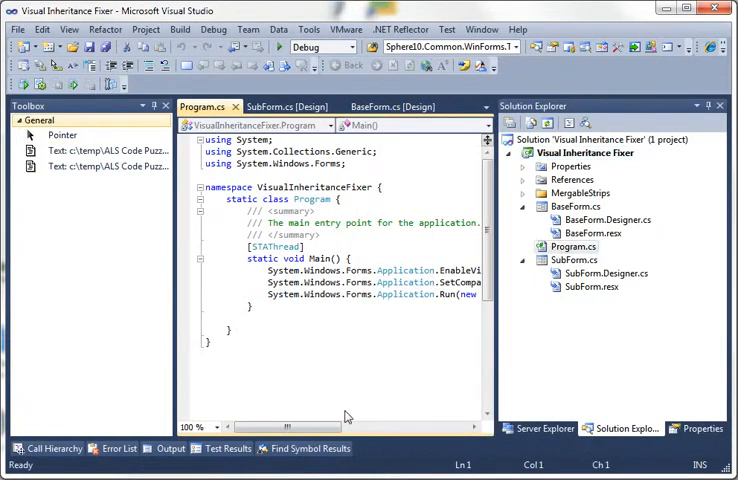